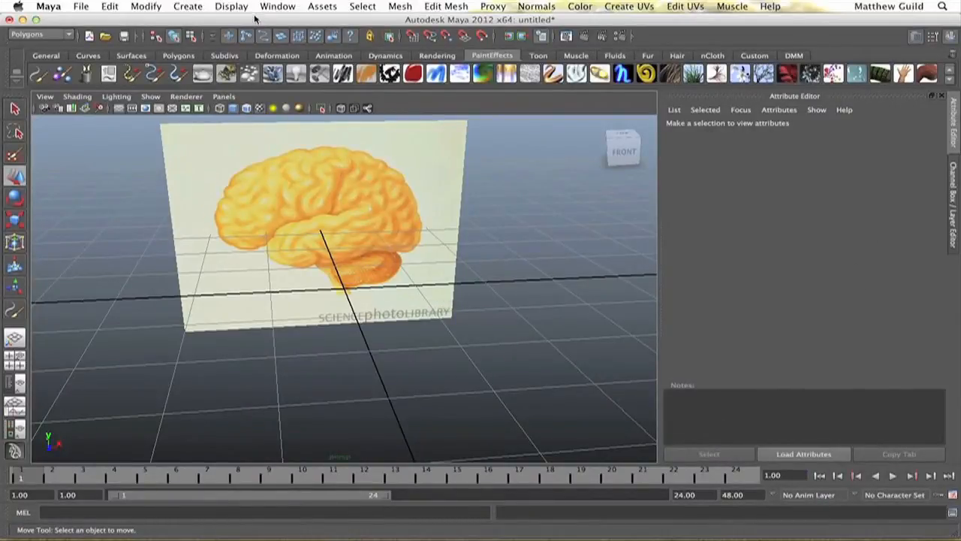
Step: Add a default polygon sphere beside the brain reference plane
left_click(363, 6)
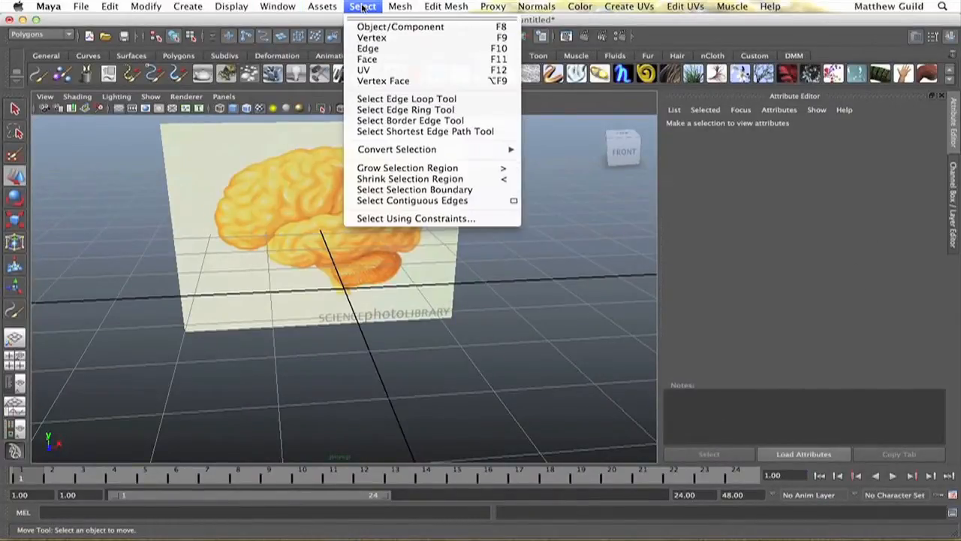
left_click(188, 6)
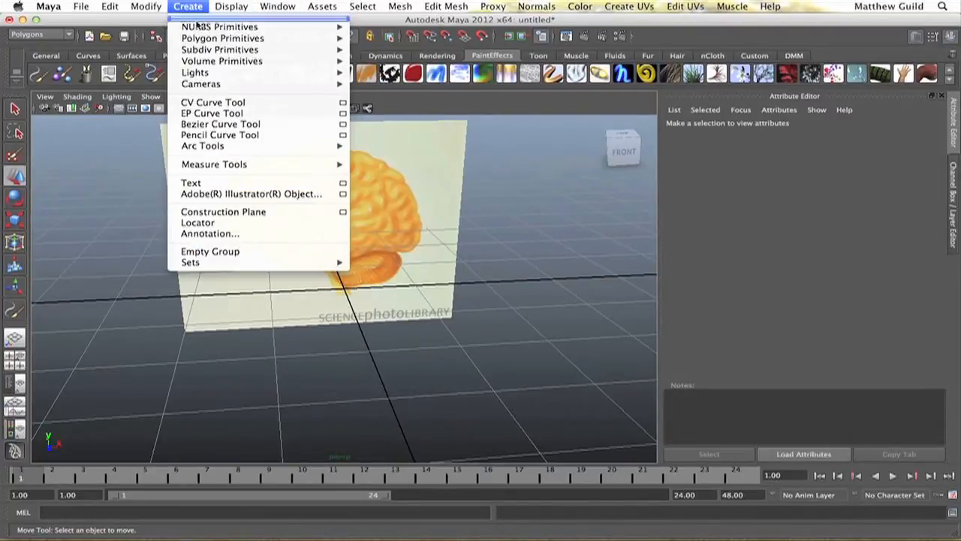
mouse_move(223, 38)
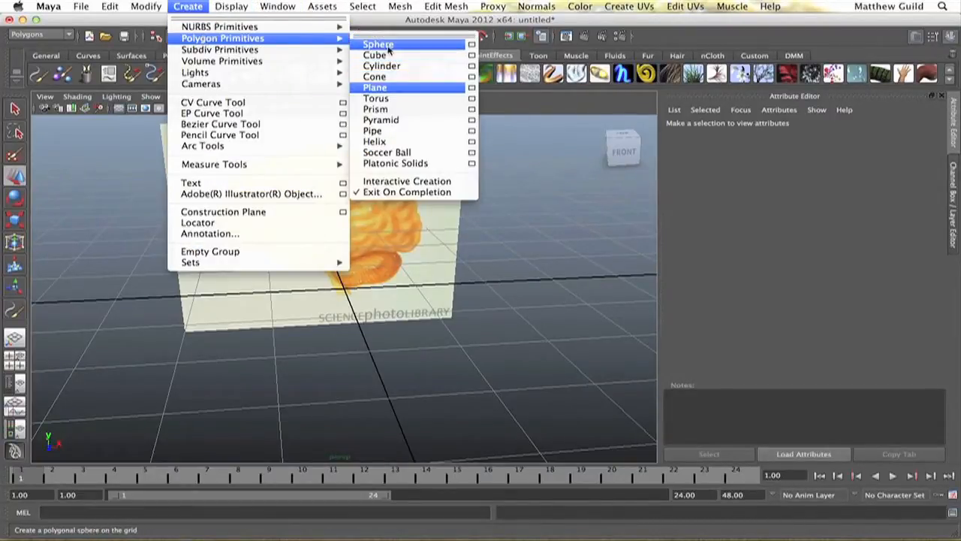
left_click(378, 44)
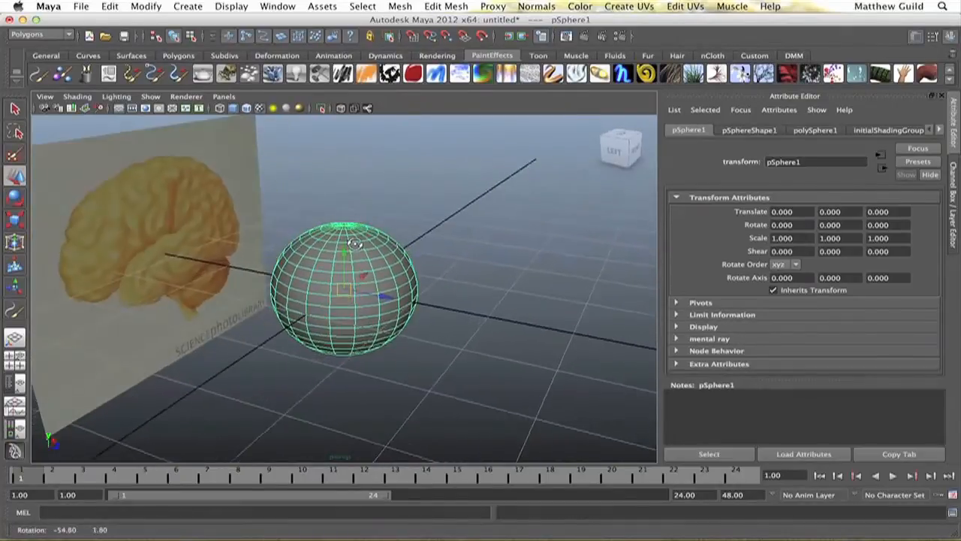
left_click(445, 6)
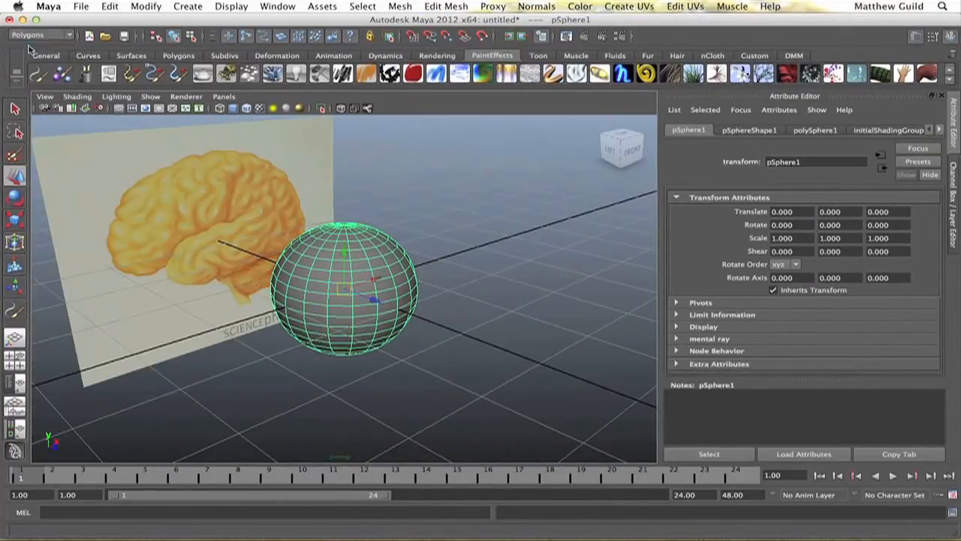
Step: Switch to the Animation menu set and create a 4×4×4 lattice around the sphere
left_click(368, 6)
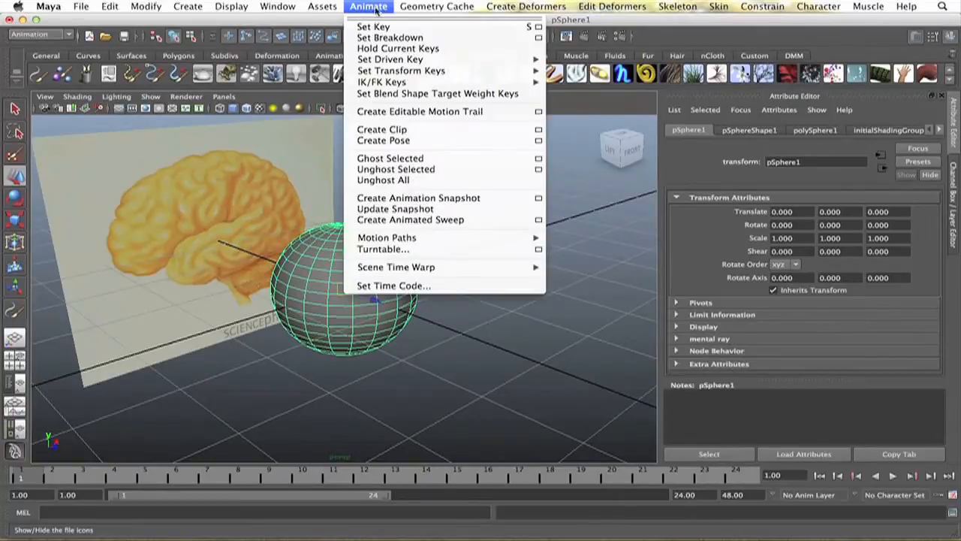
left_click(278, 6)
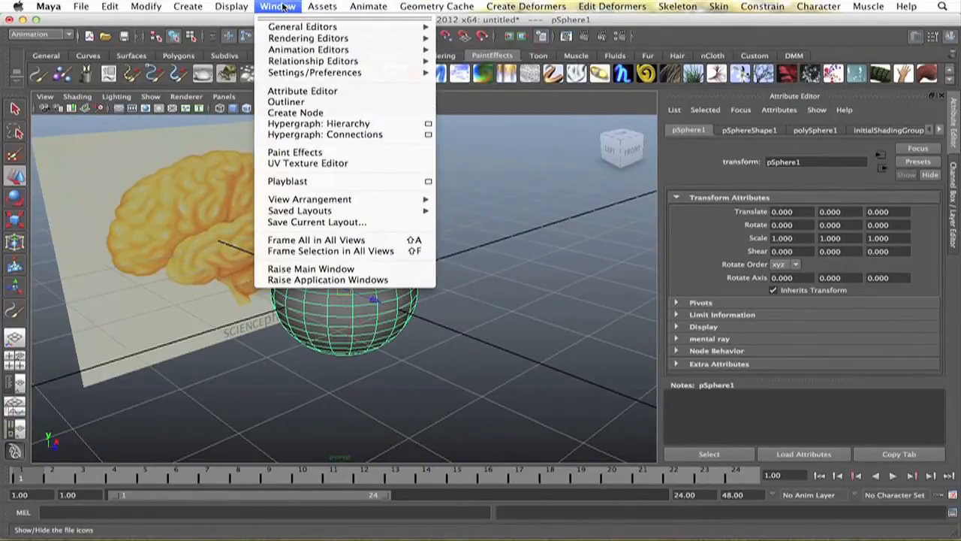
left_click(527, 6)
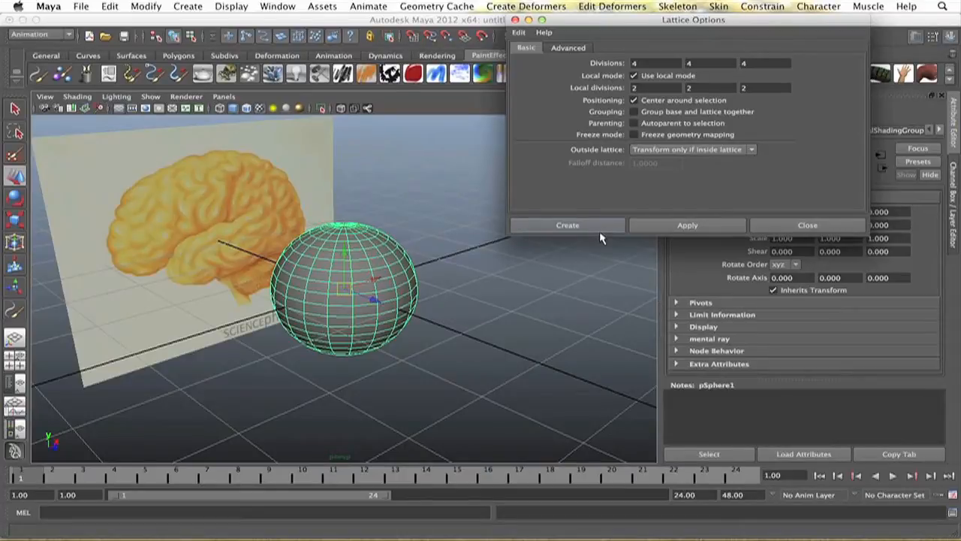
left_click(567, 224)
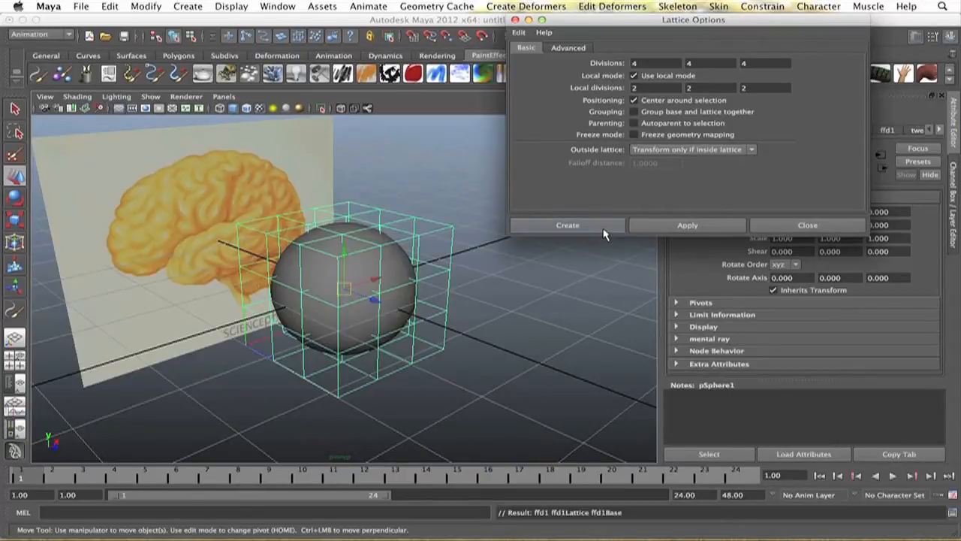
left_click(567, 224)
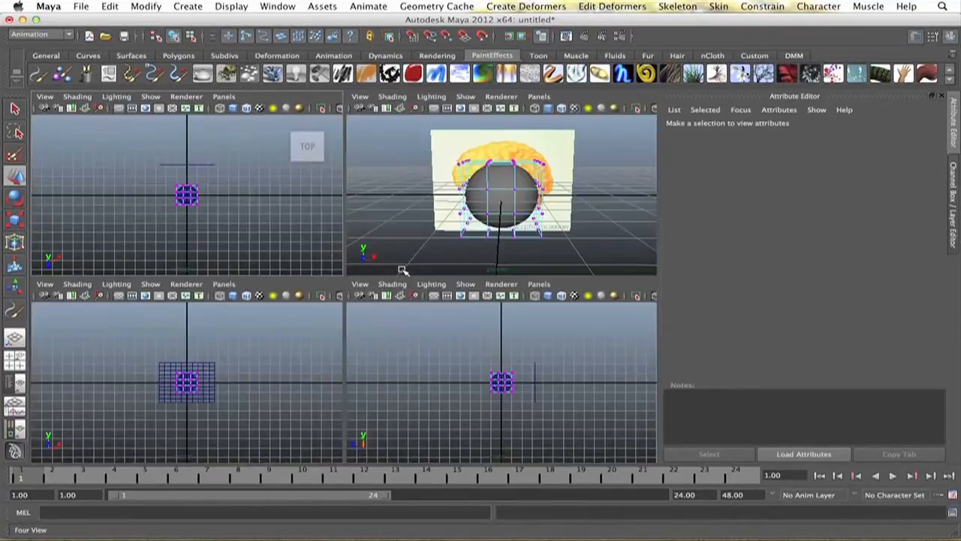
mouse_move(488, 349)
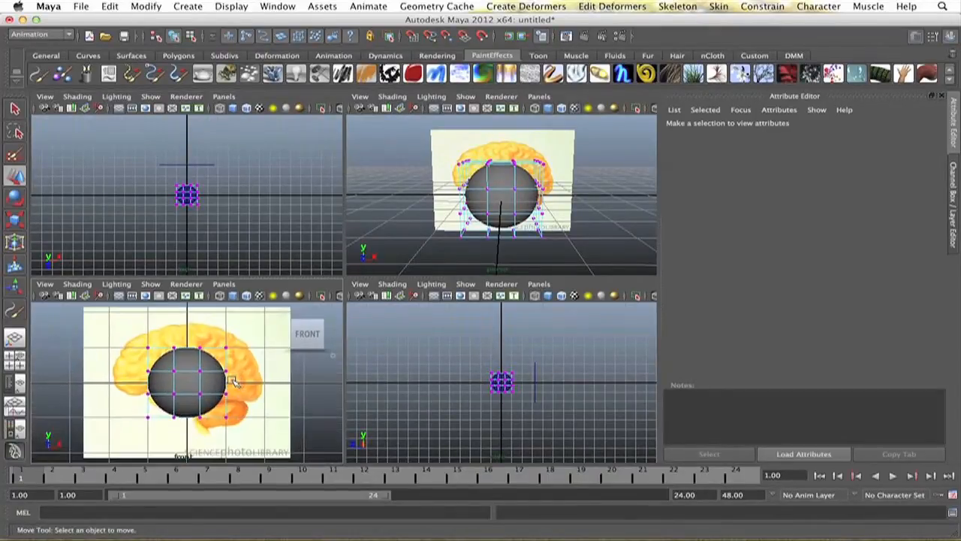
Step: Maximise the front view and drag a top lattice point toward the brain outline
key("space")
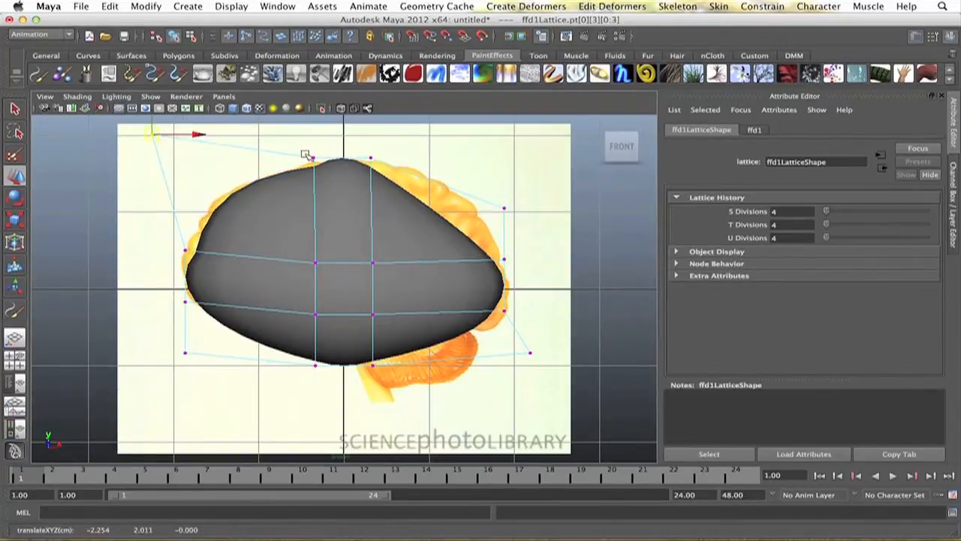
left_click_drag(307, 154, 341, 146)
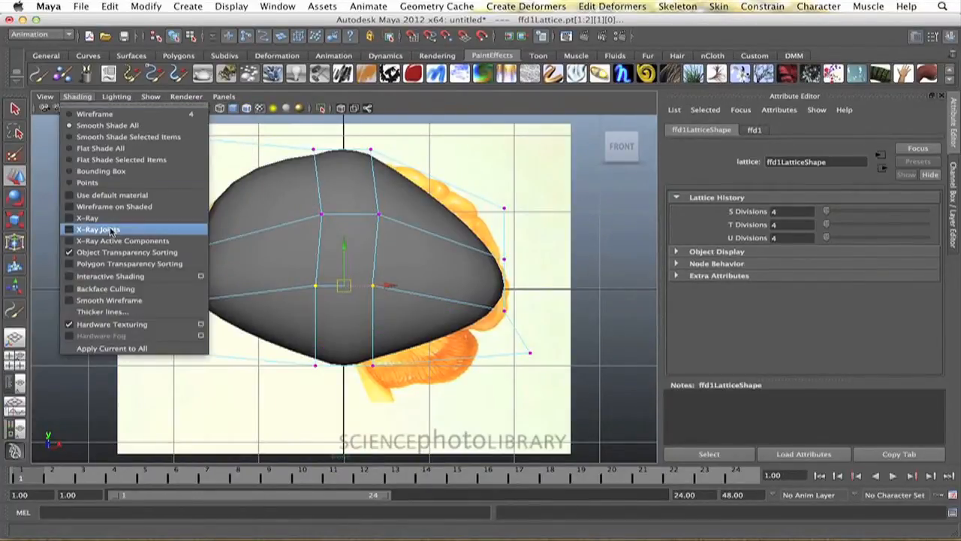
Step: Turn on X-Ray shading and fit the left-edge lattice points to the brain outline
left_click(87, 217)
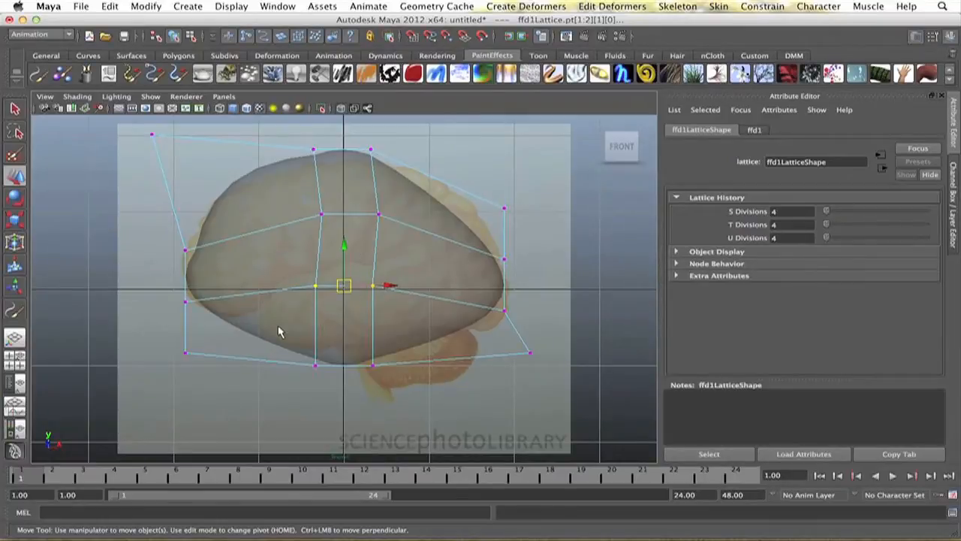
left_click_drag(344, 285, 310, 347)
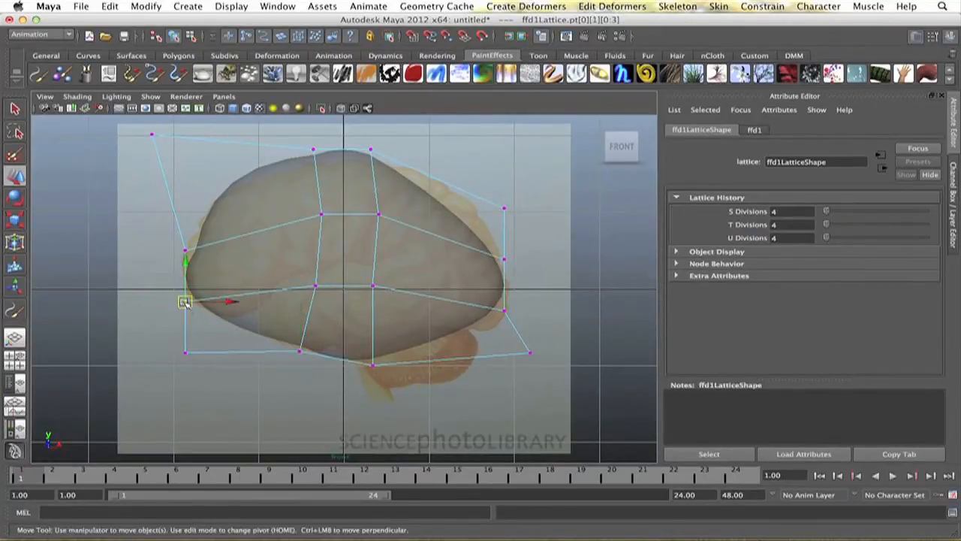
left_click_drag(185, 301, 185, 250)
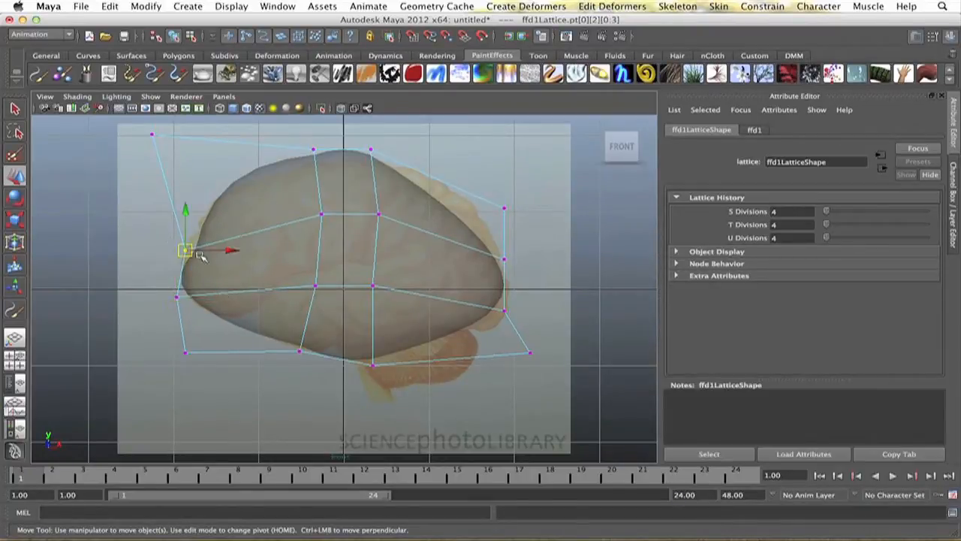
left_click_drag(186, 251, 186, 237)
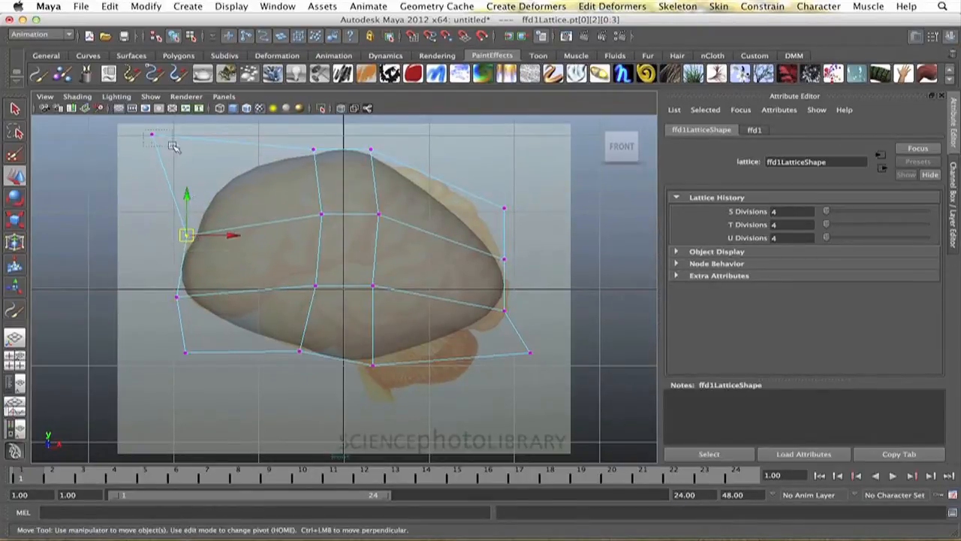
left_click_drag(186, 235, 168, 148)
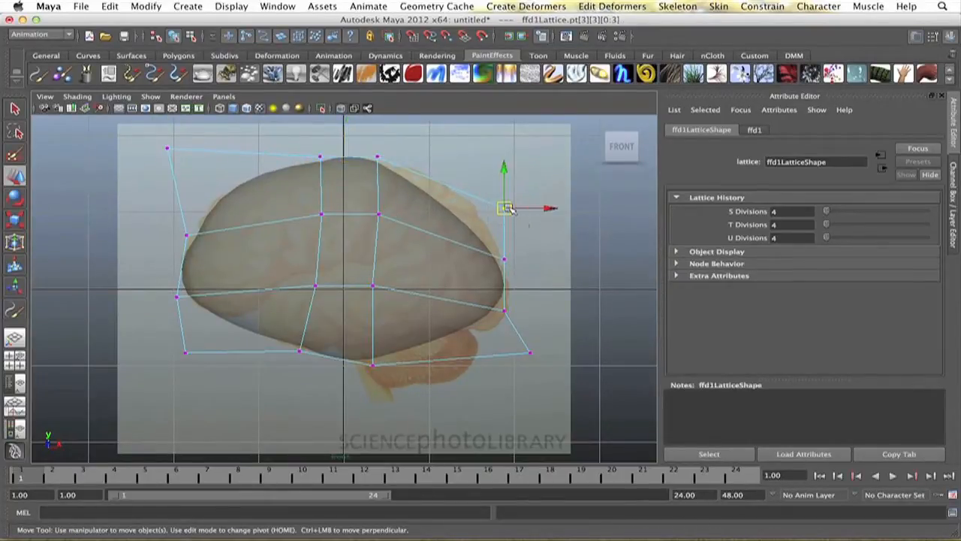
Step: Move right, bottom and lower-left lattice points to hug the brain's outline and cerebellum
left_click_drag(505, 208, 553, 175)
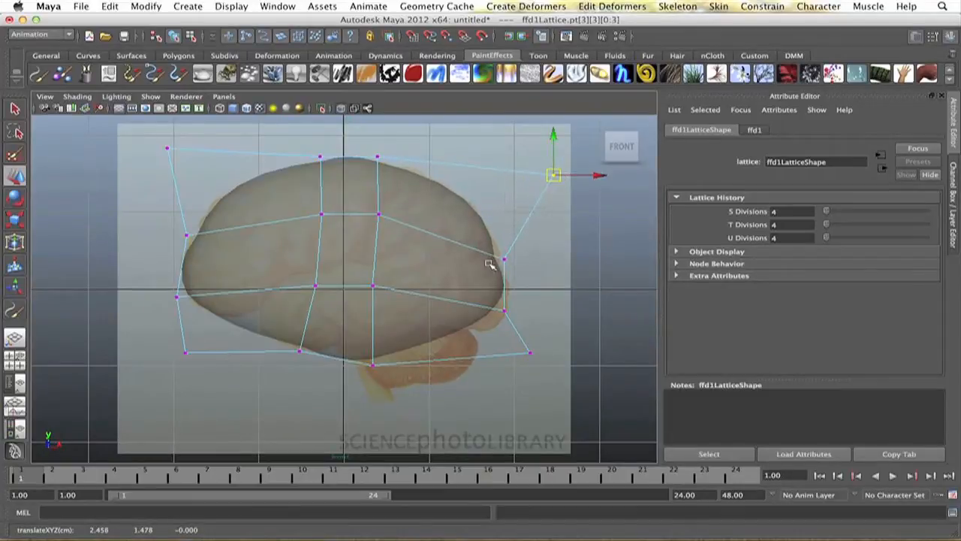
left_click_drag(552, 175, 509, 260)
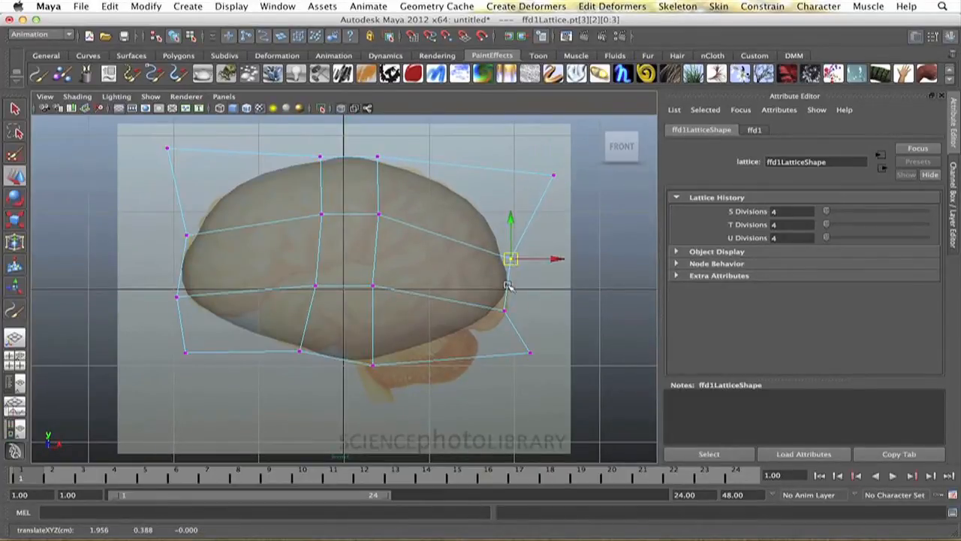
left_click_drag(511, 259, 512, 323)
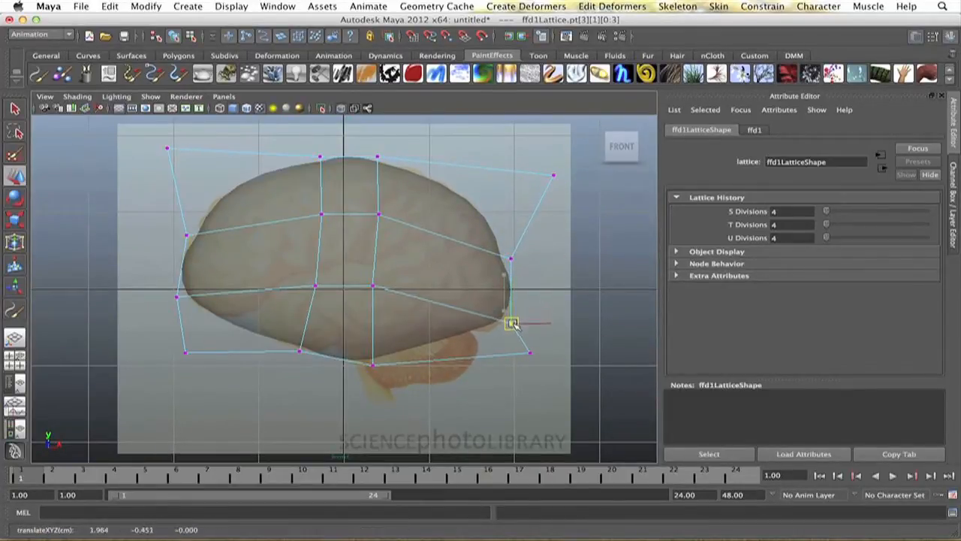
left_click_drag(511, 323, 373, 368)
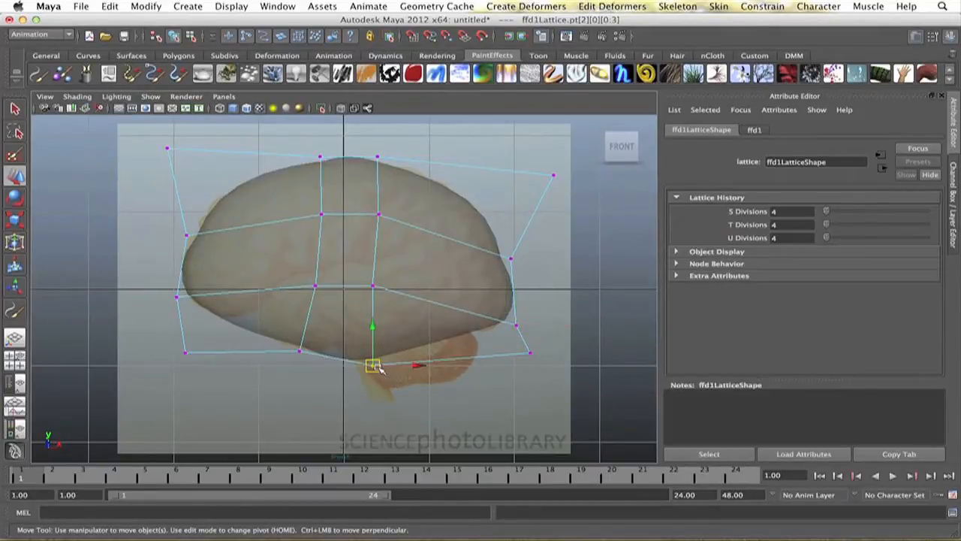
left_click_drag(372, 368, 382, 340)
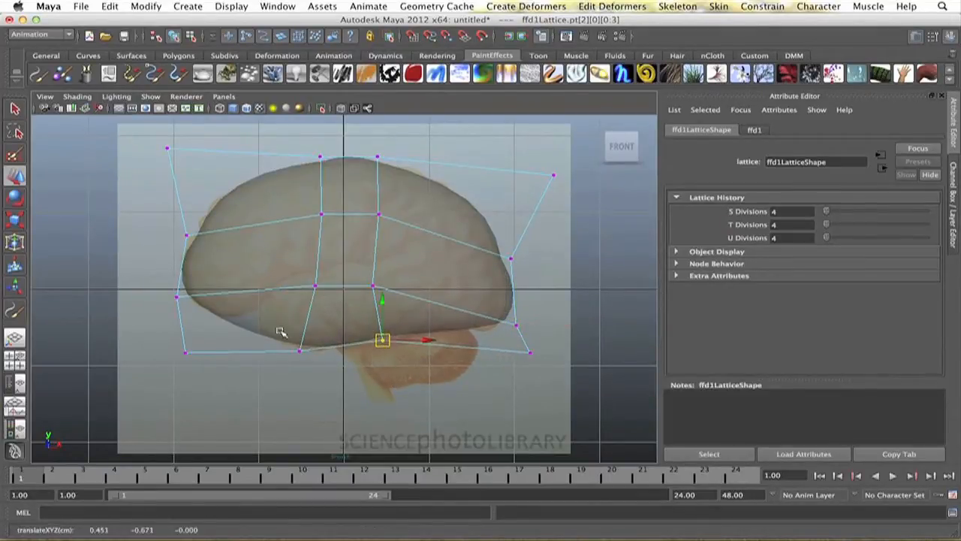
left_click_drag(381, 340, 301, 353)
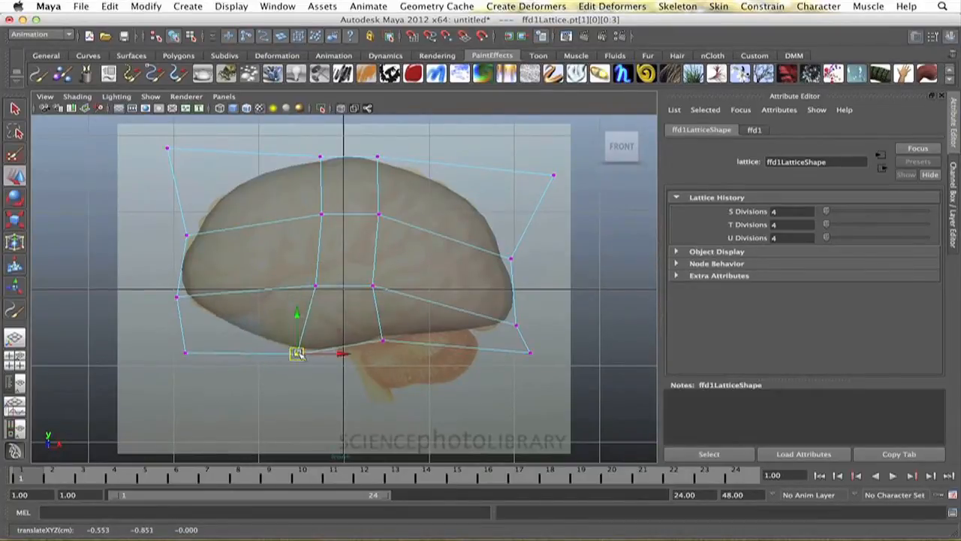
left_click_drag(297, 353, 218, 333)
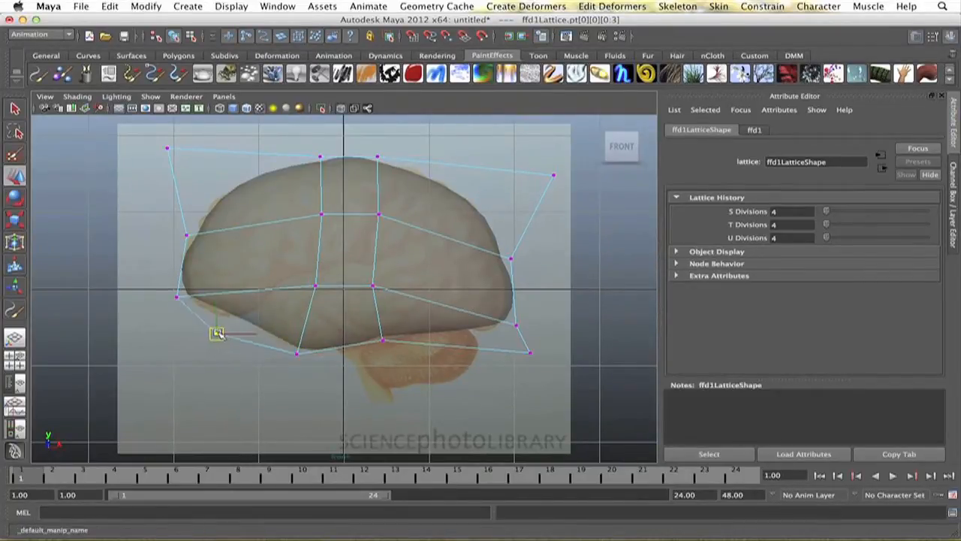
left_click_drag(216, 333, 178, 348)
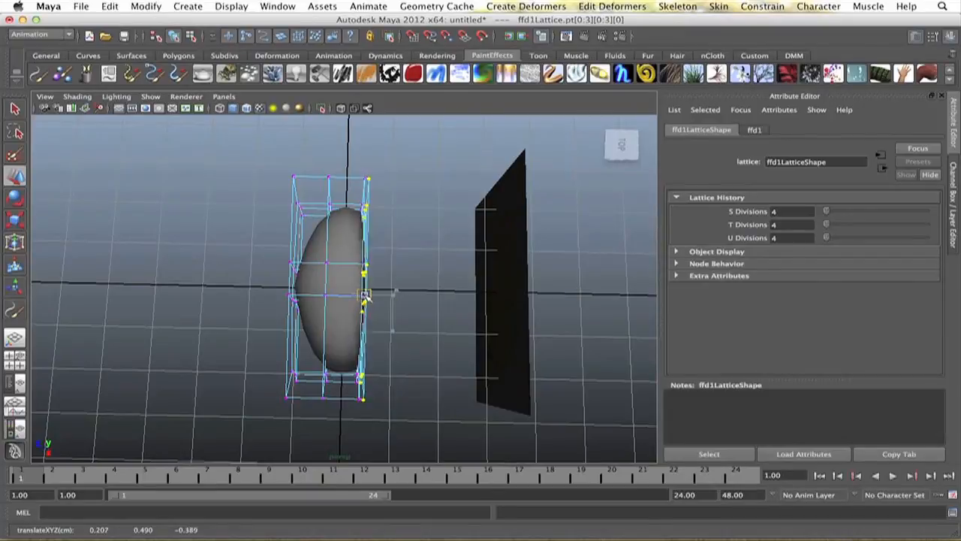
Step: Push side lattice points outward in the top view, then orbit to inspect the dome
left_click_drag(364, 293, 394, 292)
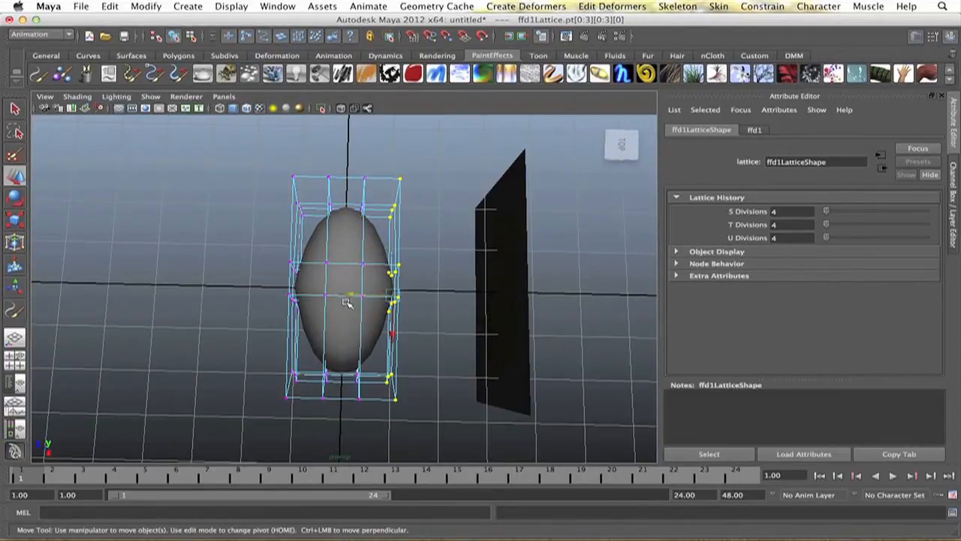
left_click(348, 296)
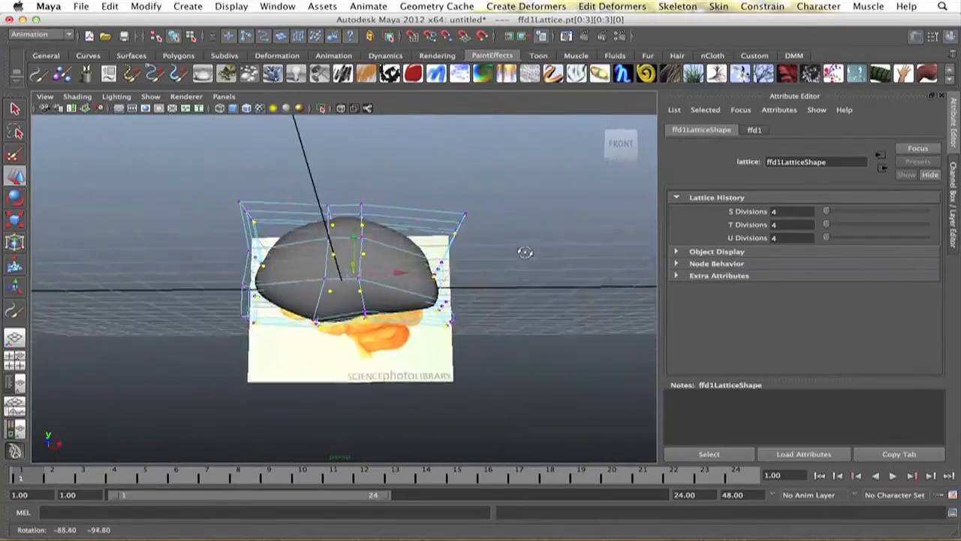
left_click_drag(526, 251, 387, 297)
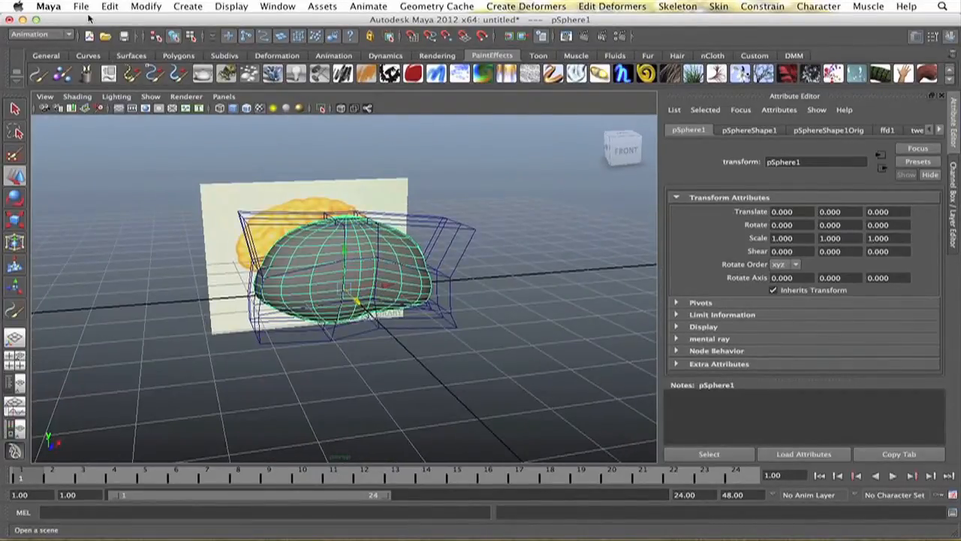
Step: Delete the sphere's history via Edit > Delete by Type > History, removing the lattice
left_click(109, 6)
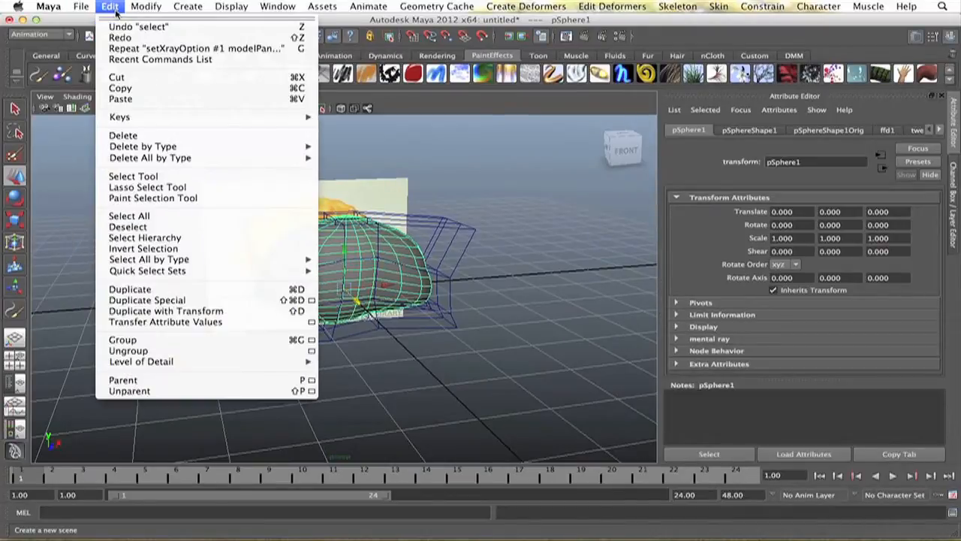
mouse_move(143, 146)
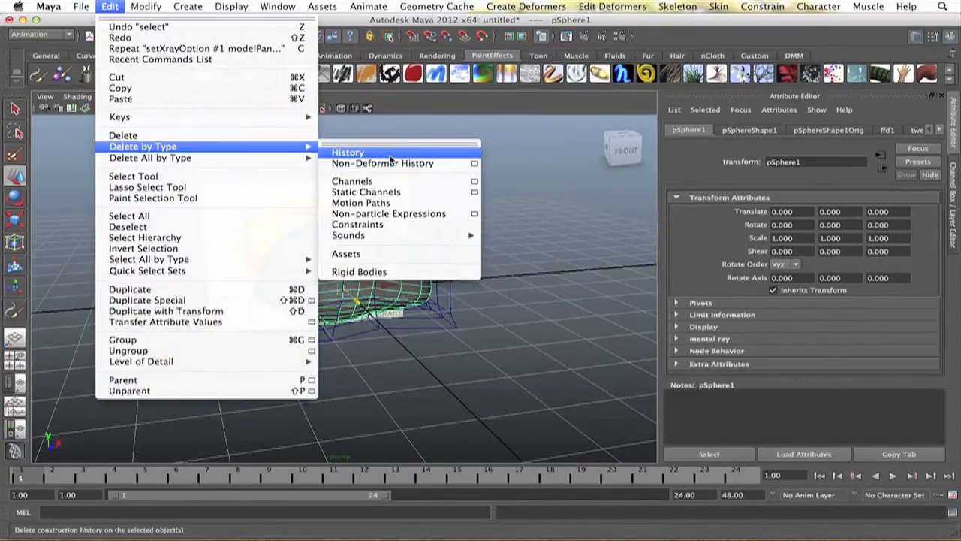
left_click(348, 152)
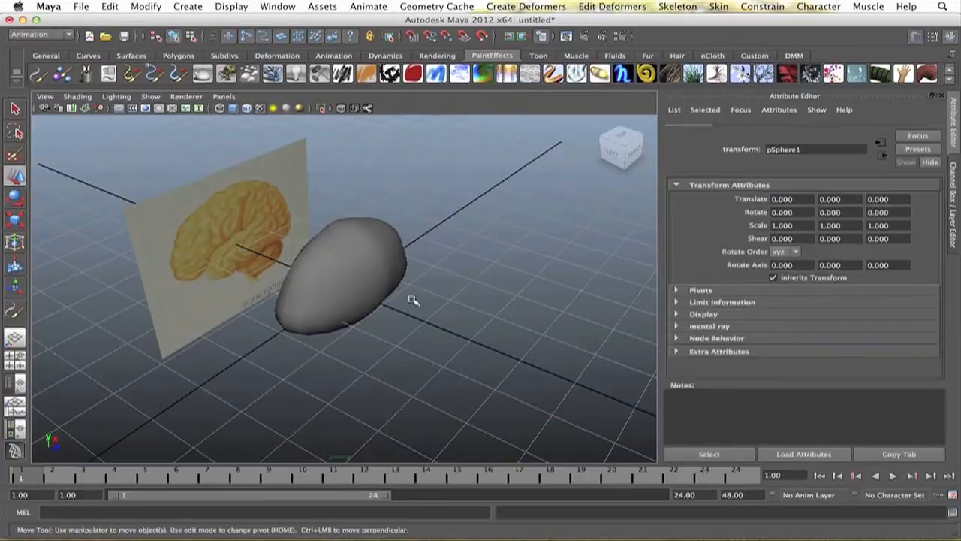
Step: Select pSphere1, switch to the Rendering menu set and show the Paint Effects menu
left_click(346, 271)
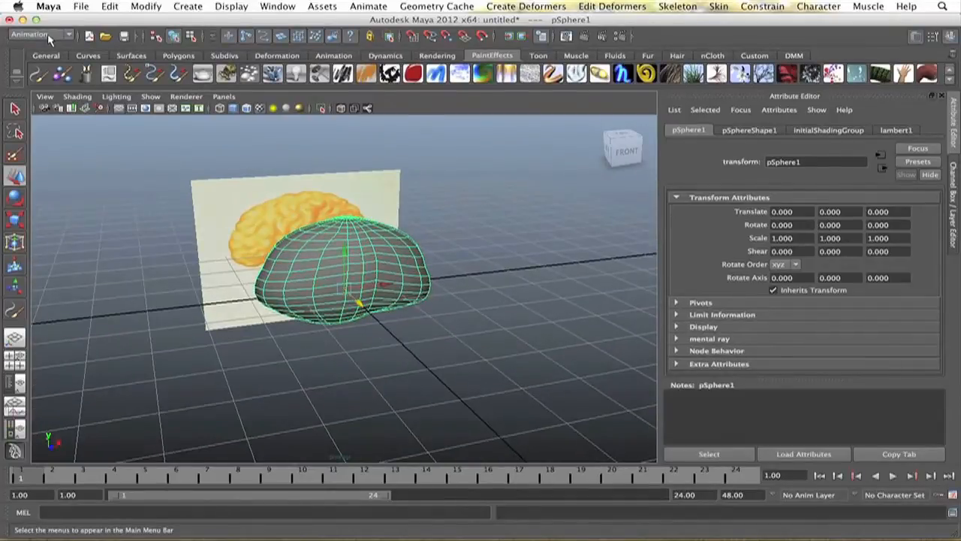
left_click(39, 35)
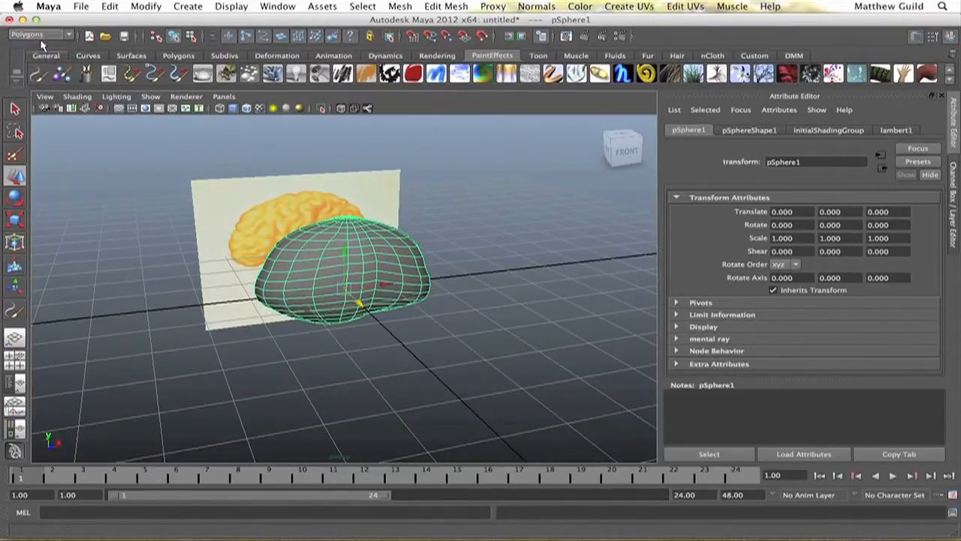
left_click(39, 35)
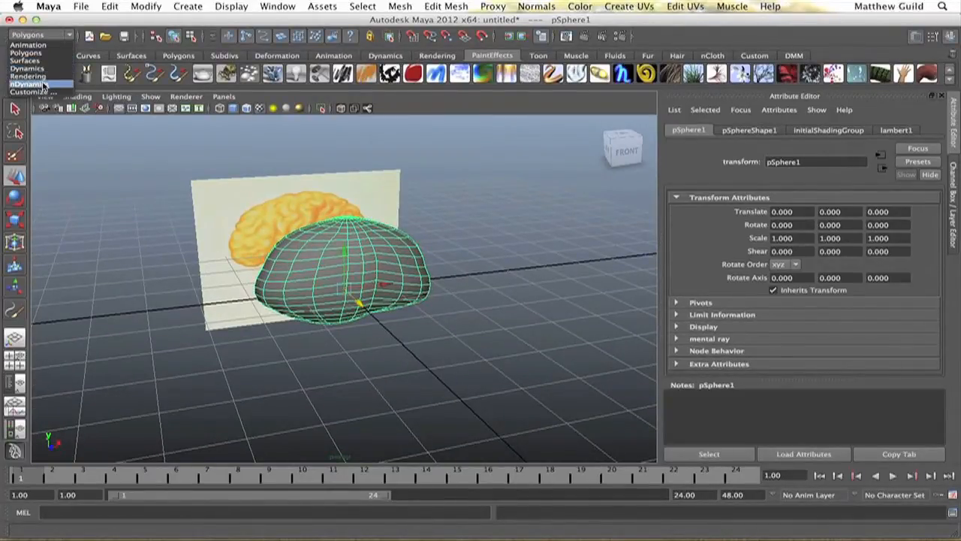
left_click(514, 6)
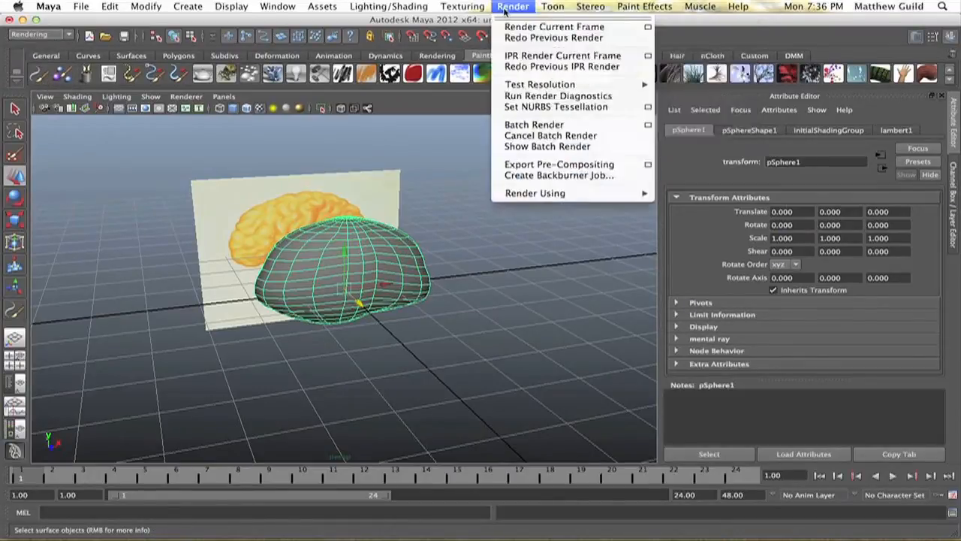
left_click(644, 6)
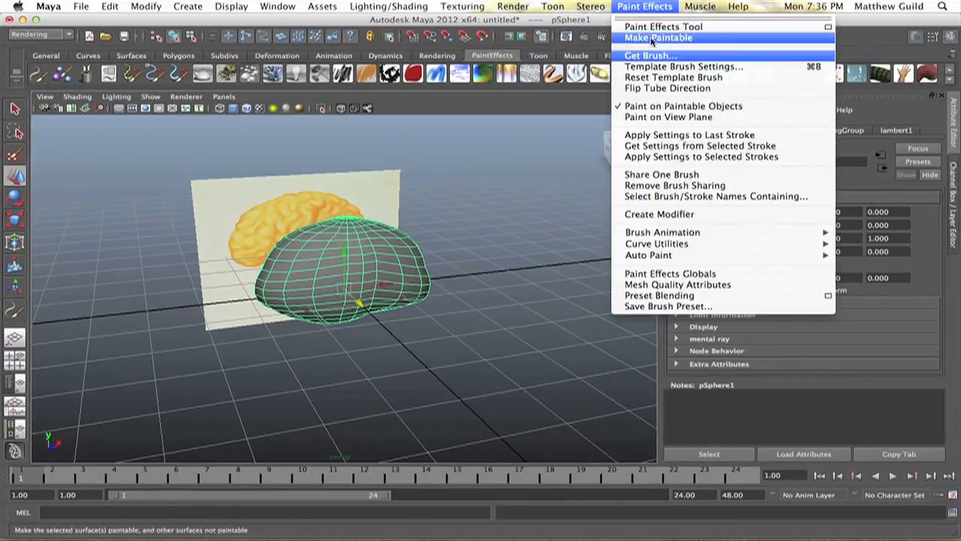
mouse_move(650, 55)
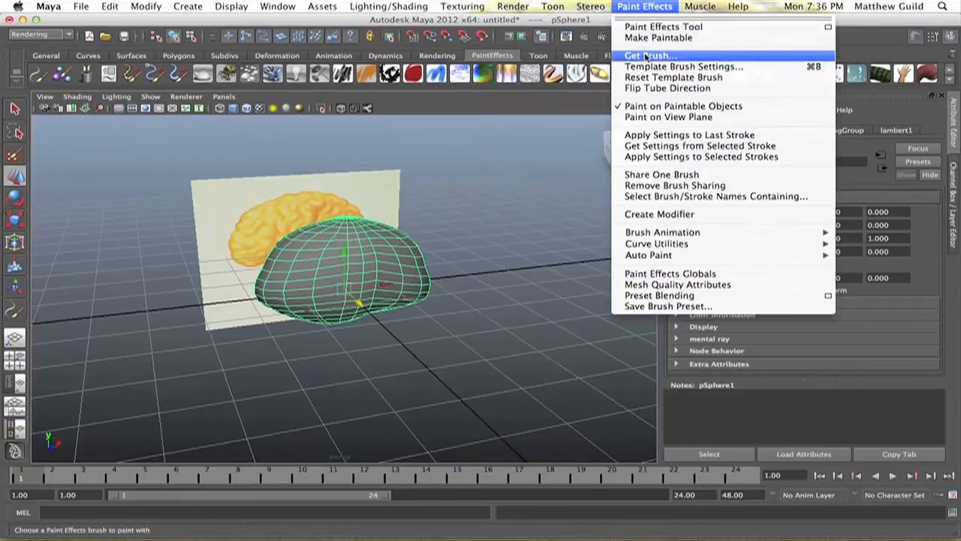
Step: Load the smoothSkin.mel brush from the Visor's flesh folder
left_click(270, 235)
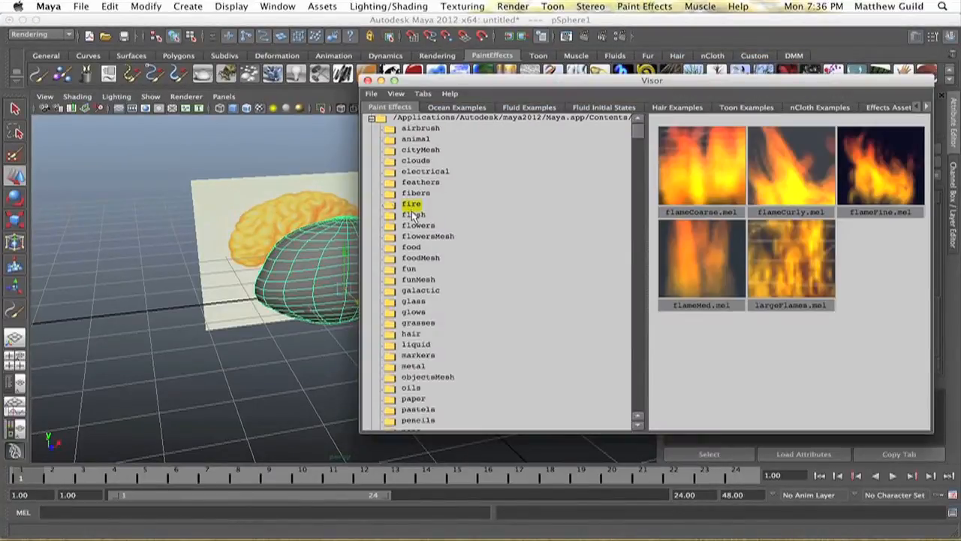
left_click(413, 214)
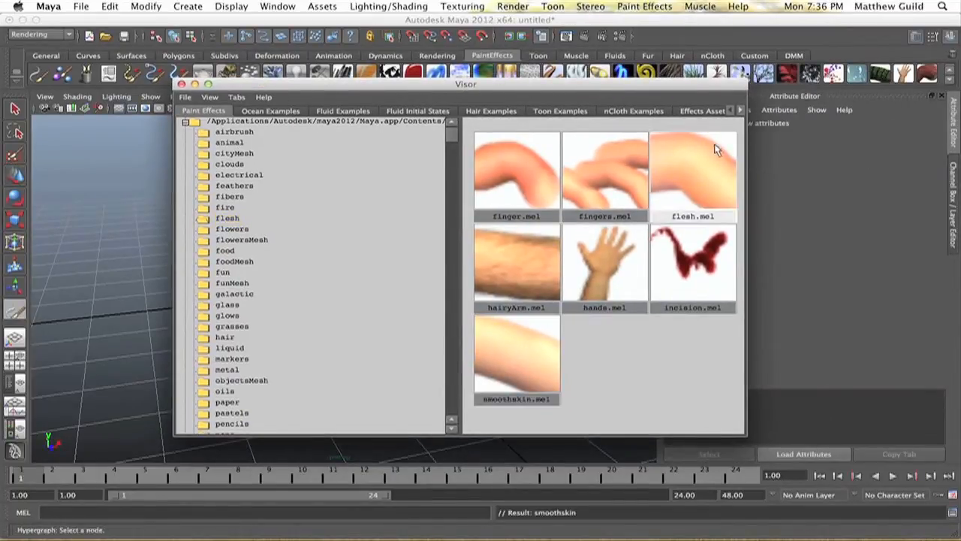
left_click(517, 357)
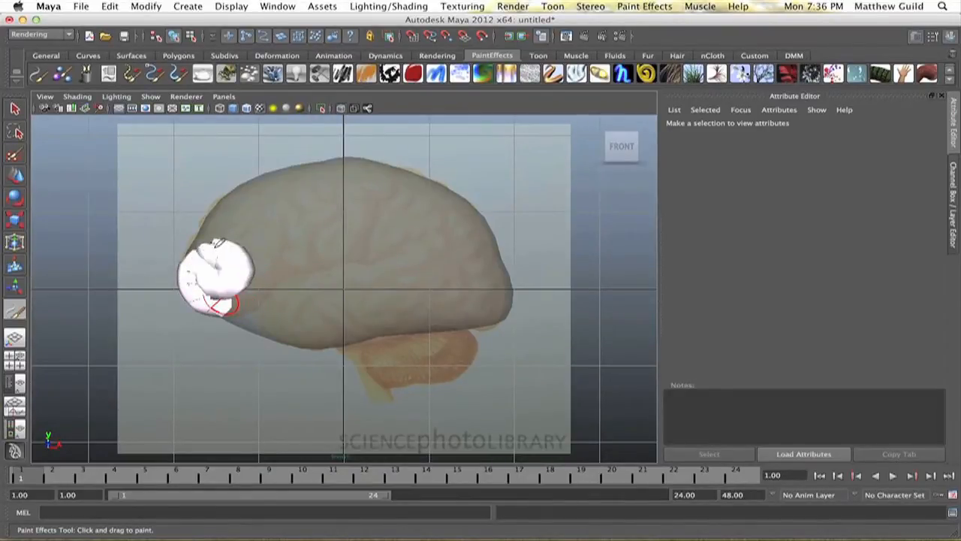
Step: Paint four smoothSkin strokes up the sphere's front and along its top
left_click_drag(225, 270, 256, 203)
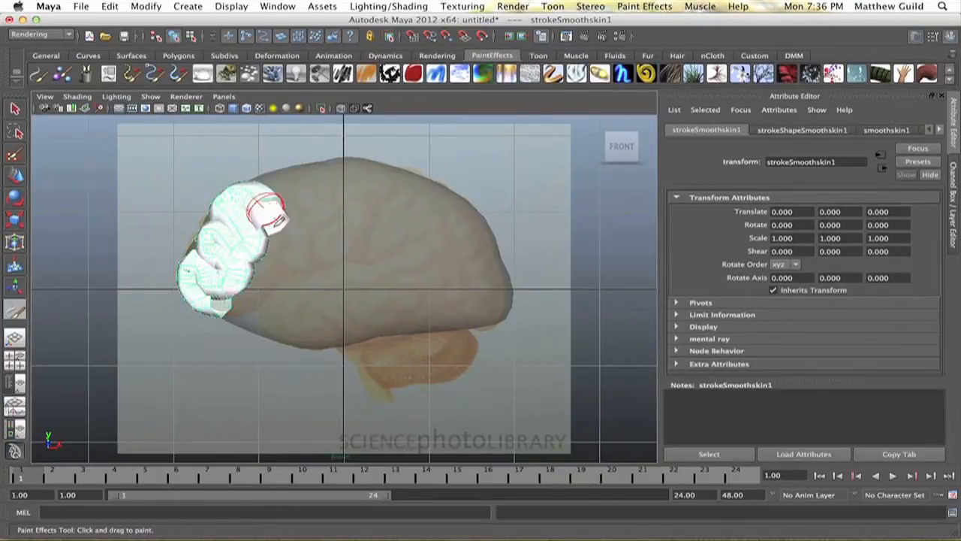
left_click_drag(282, 218, 316, 199)
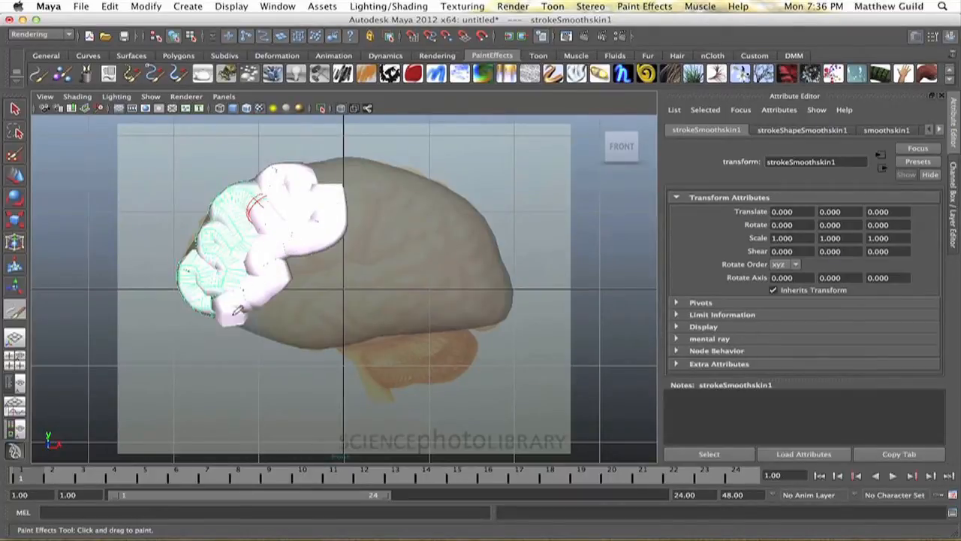
left_click_drag(255, 308, 353, 210)
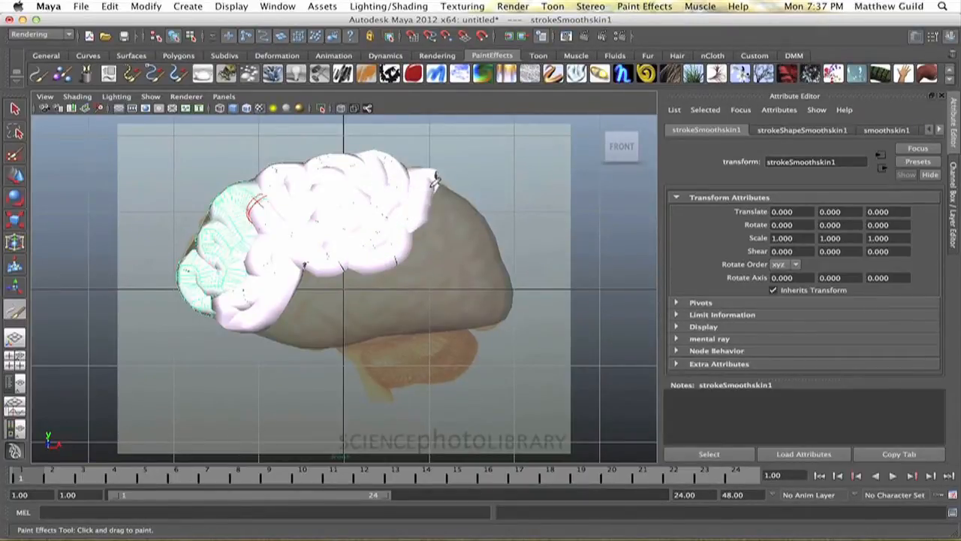
left_click_drag(421, 188, 488, 233)
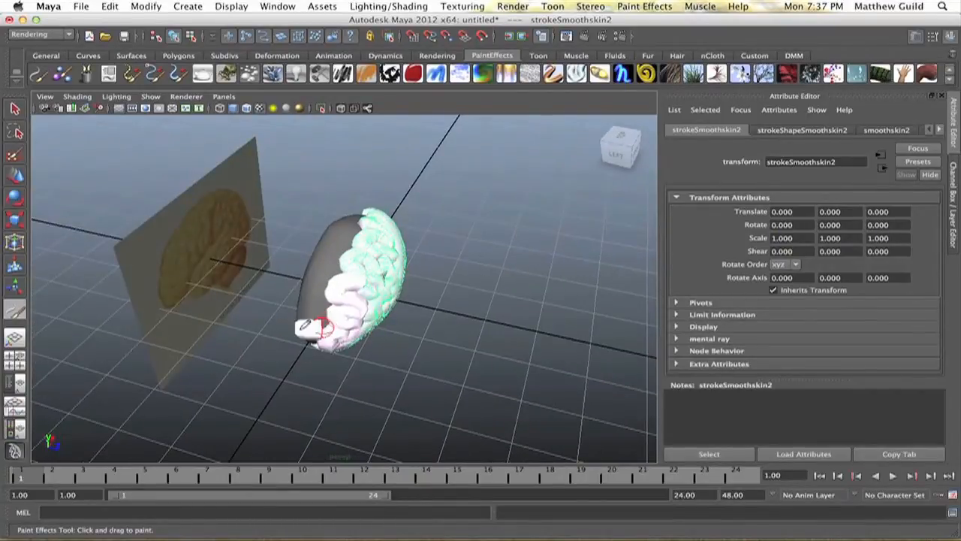
Step: Keep painting smoothSkin folds across the lower side of the sphere
left_click(315, 323)
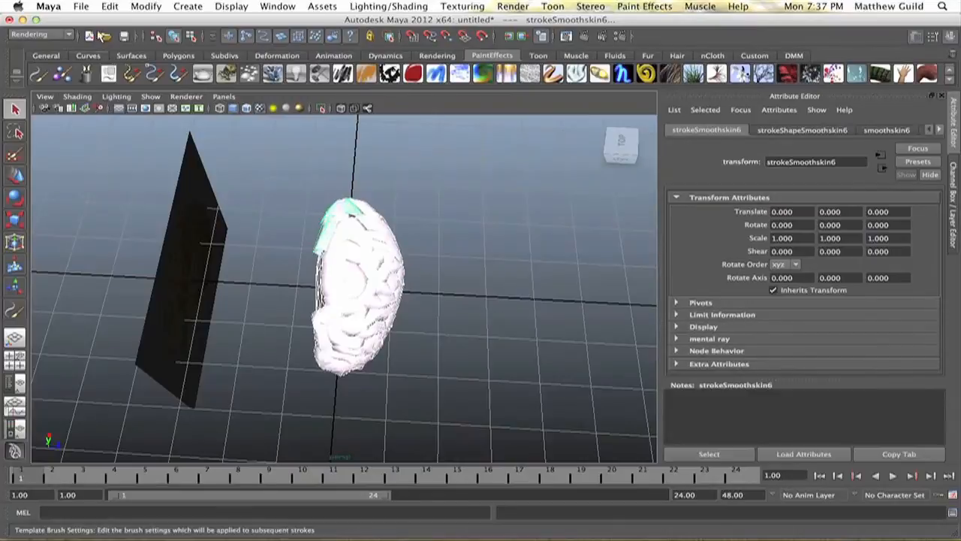
Step: Convert the selected brain-fold paint strokes into polygon mesh geometry with Paint Effects to Polygons
left_click(146, 6)
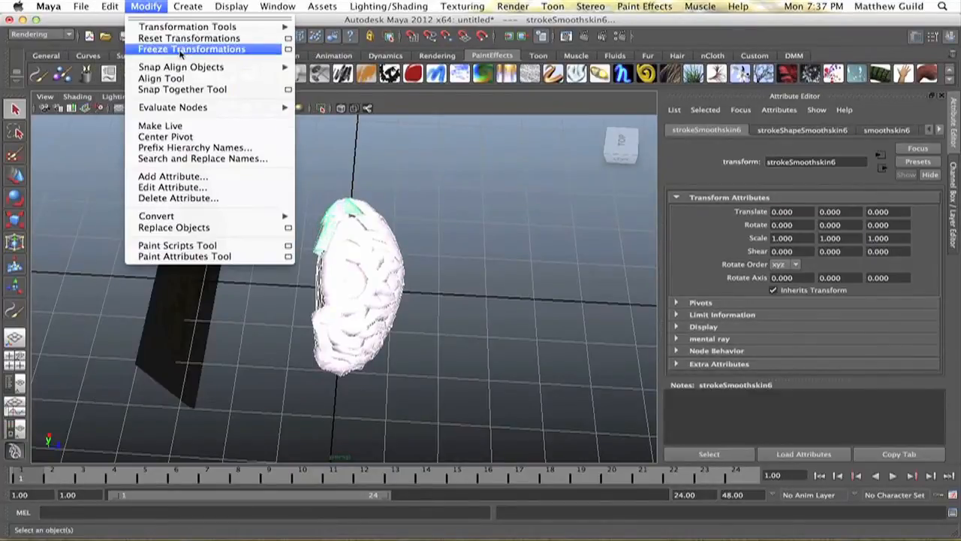
mouse_move(158, 15)
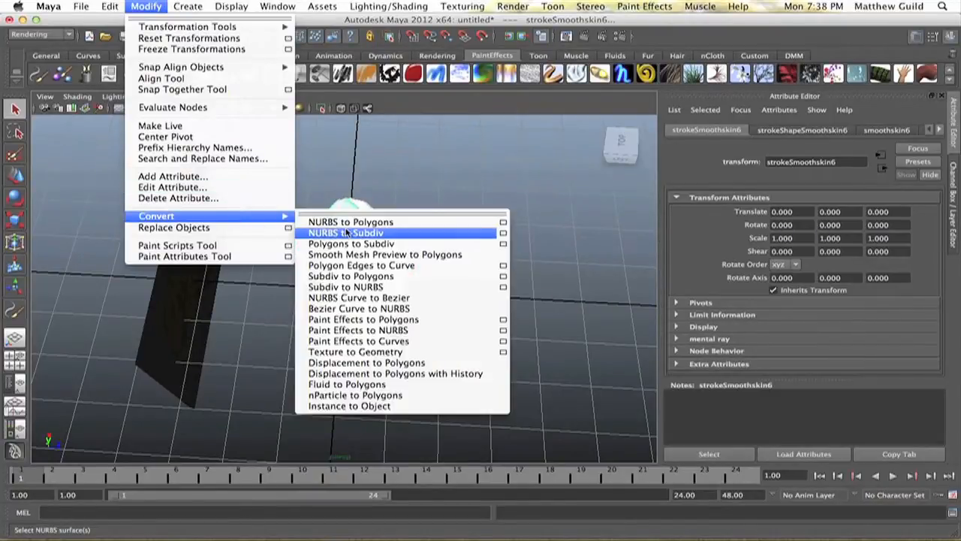
mouse_move(350, 276)
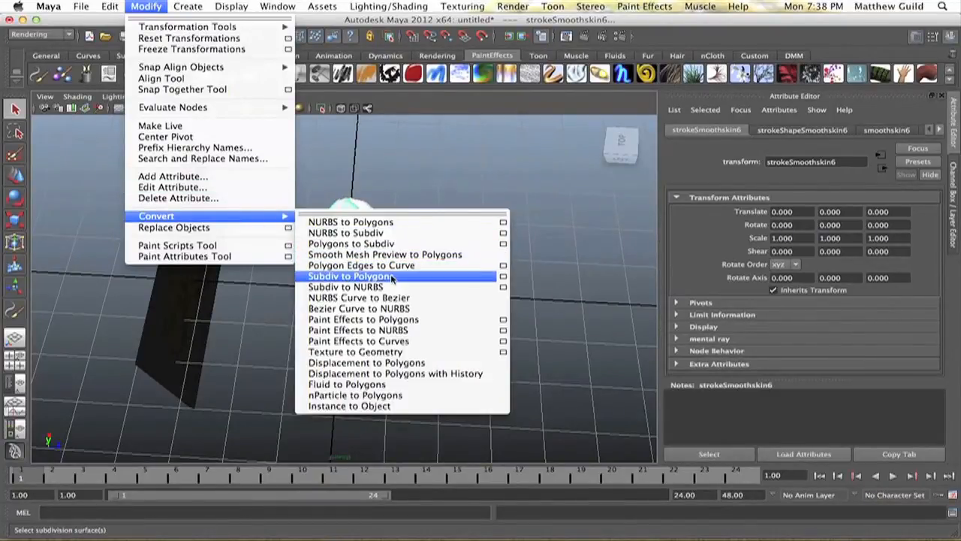
mouse_move(363, 319)
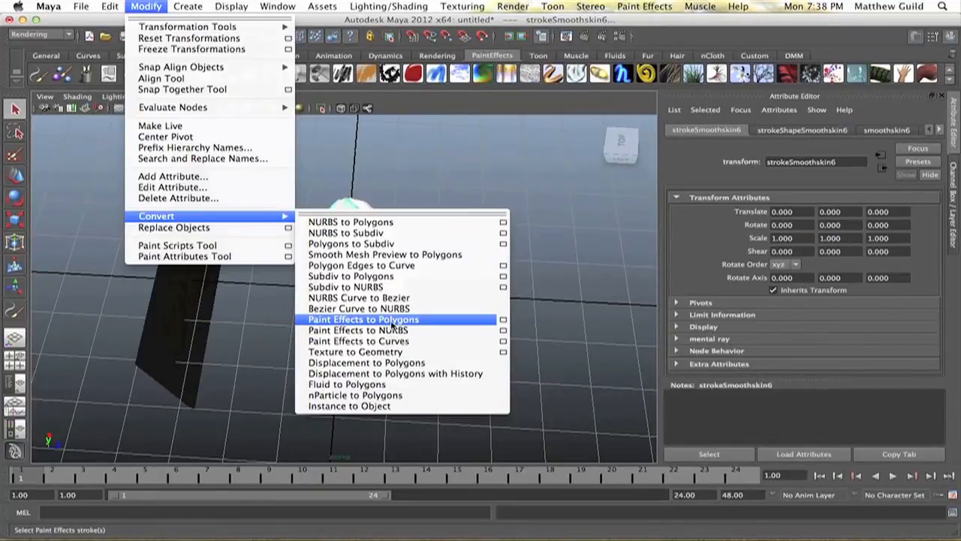
left_click(362, 320)
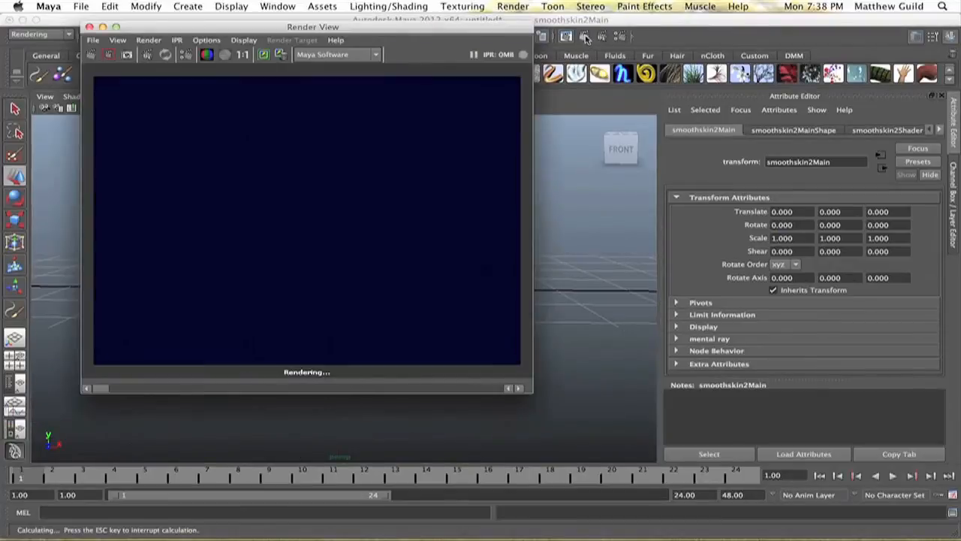
mouse_move(447, 91)
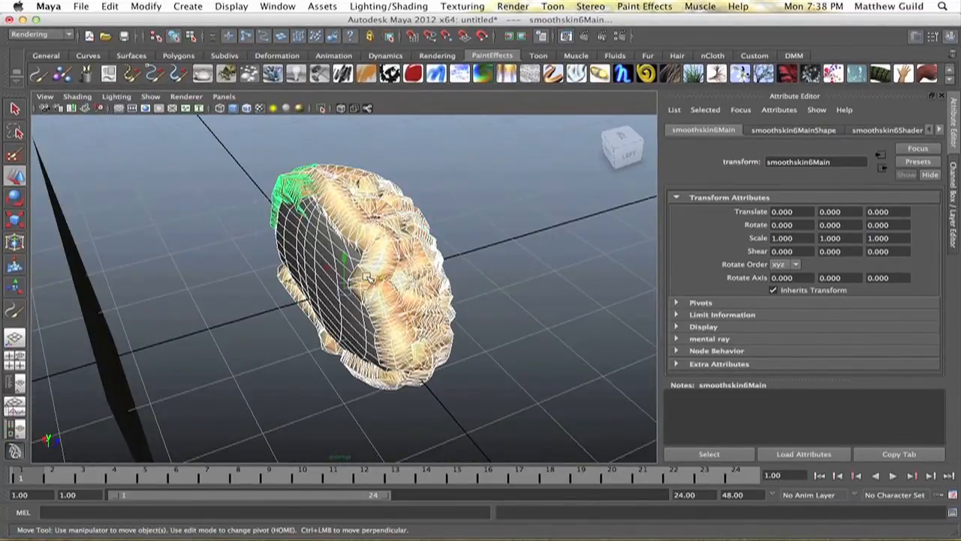
Step: Replace the converted hemisphere's flesh texture with a plain grey blinn1 material
right_click(370, 280)
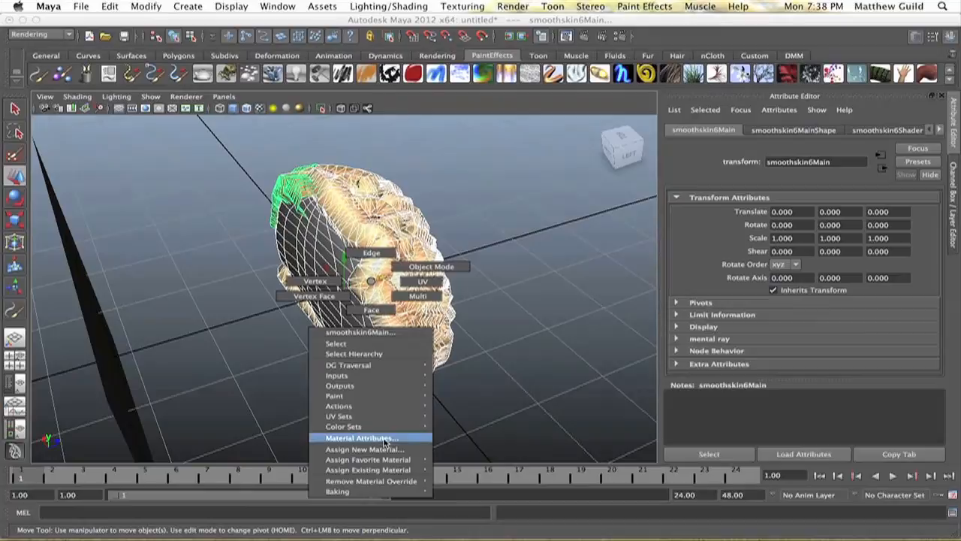
mouse_move(343, 426)
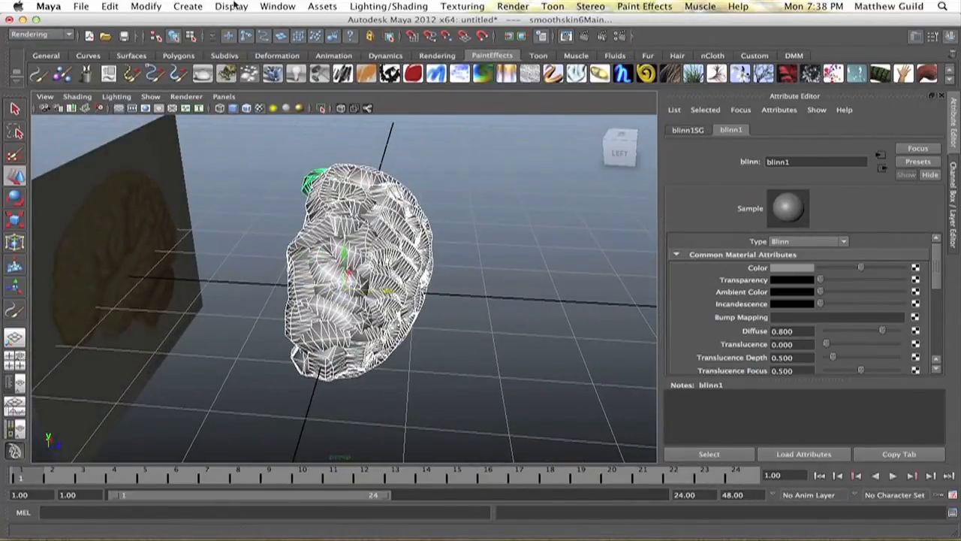
left_click(146, 6)
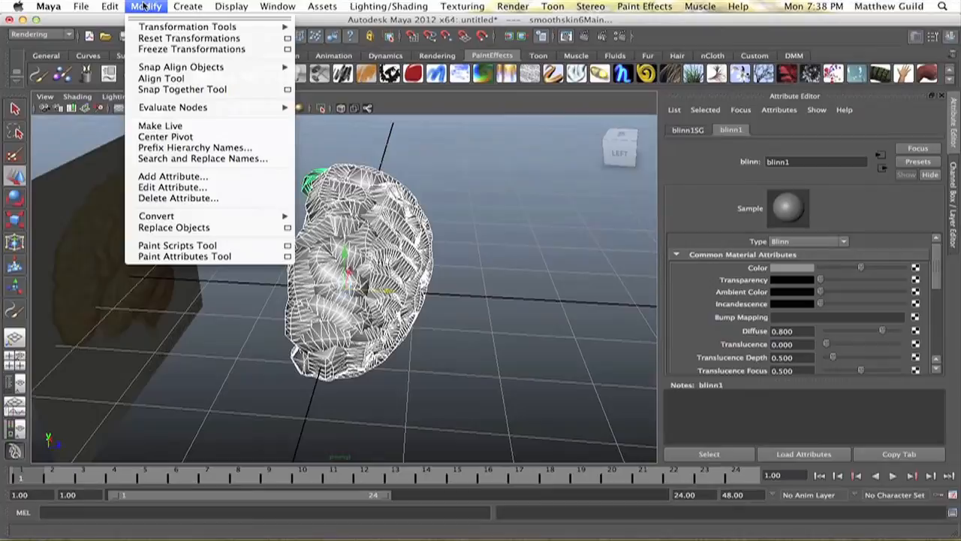
Step: Under the Polygons menu set, combine the hemisphere folds and sphere into one polySurface
left_click(43, 35)
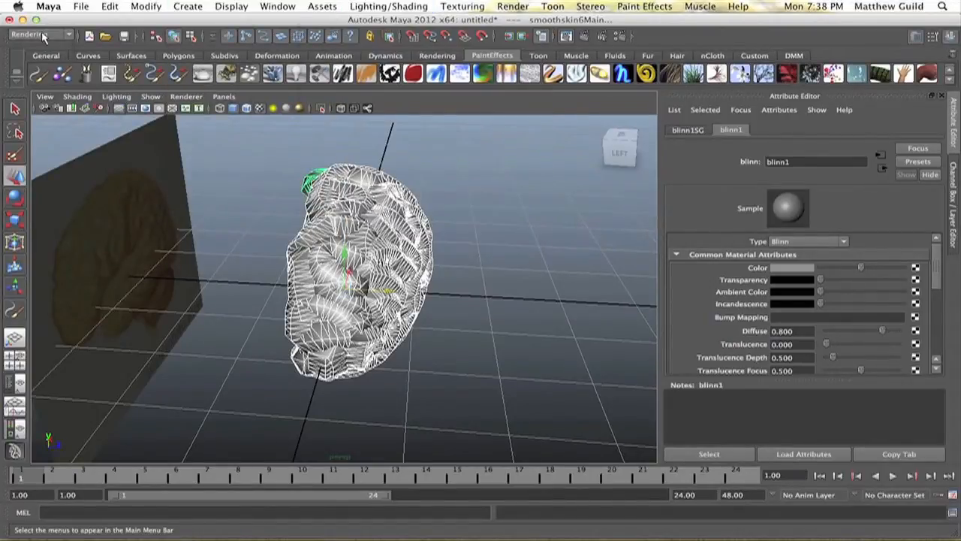
left_click(399, 6)
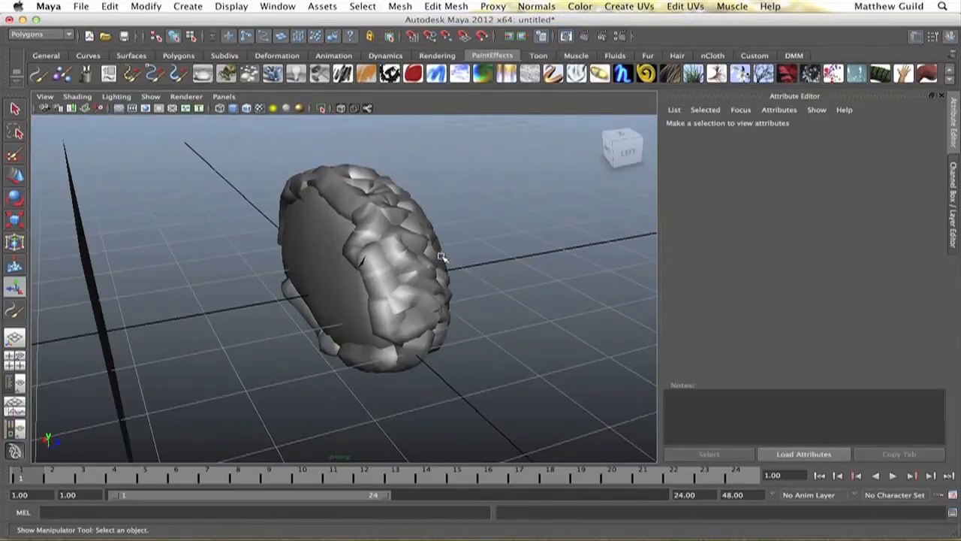
left_click(360, 262)
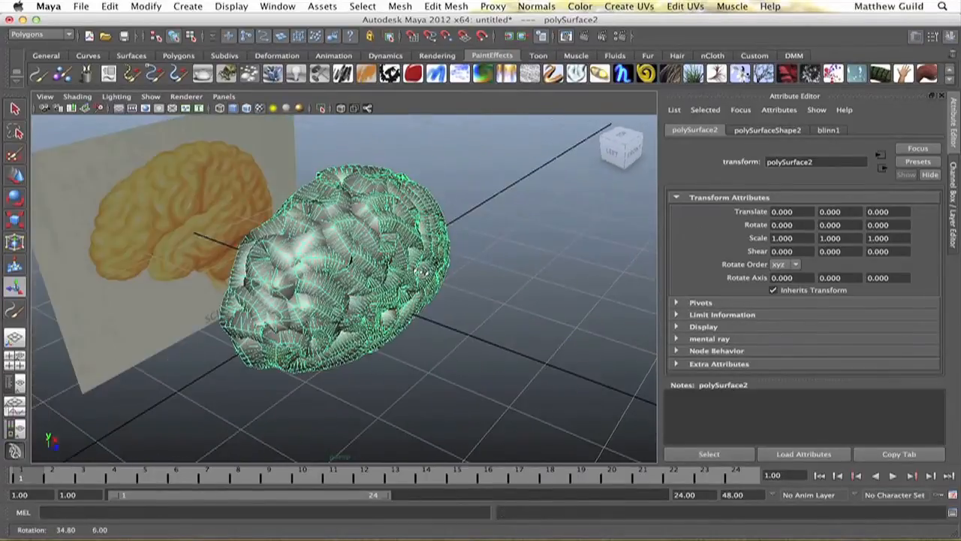
Step: Duplicate polySurface2, mirror it with Translate Z and Scale Z at -1, and render
left_click(888, 211)
type("-1.000")
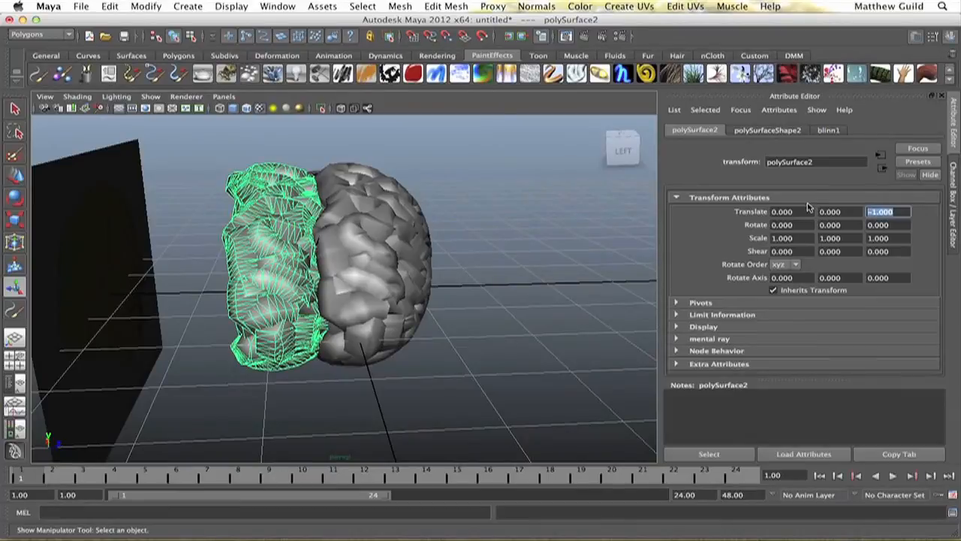
left_click(888, 211)
type("0.000")
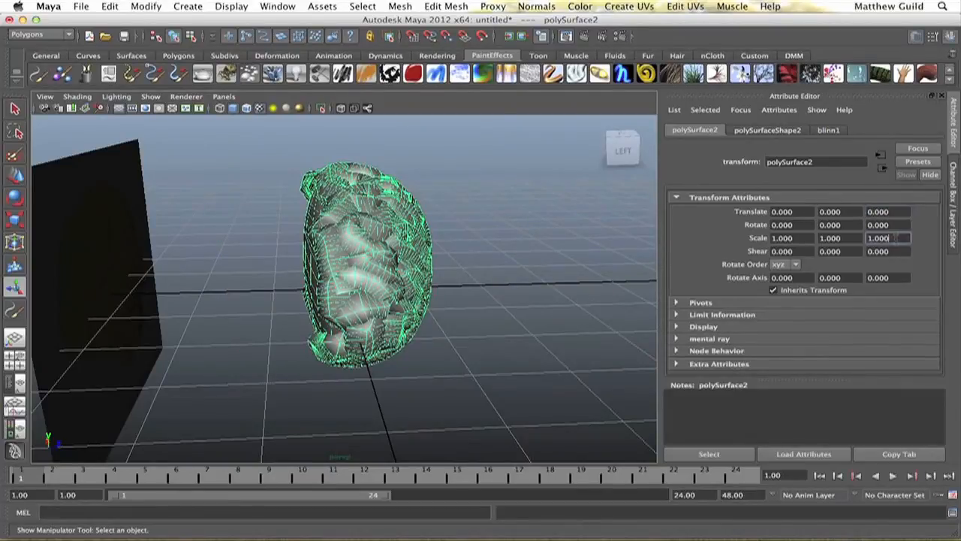
type("-1.000")
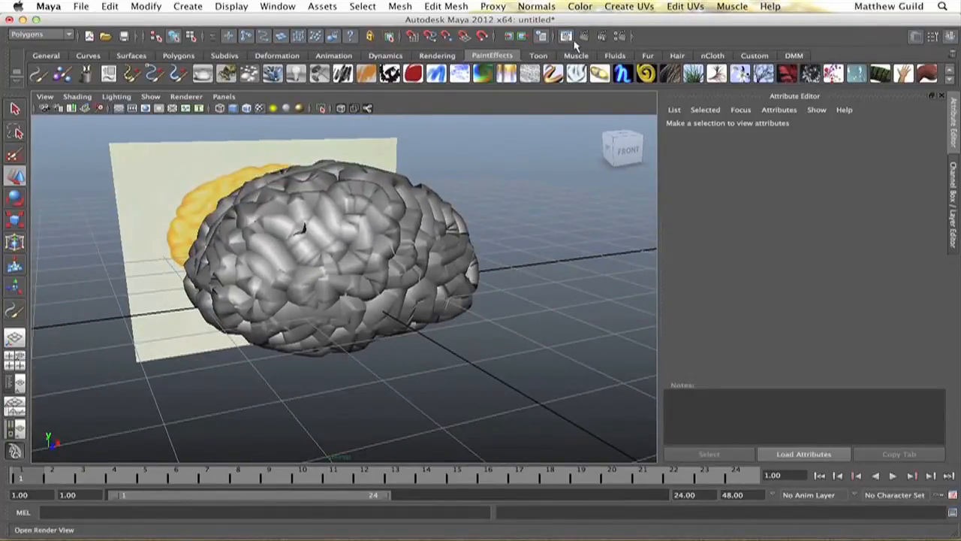
left_click(566, 35)
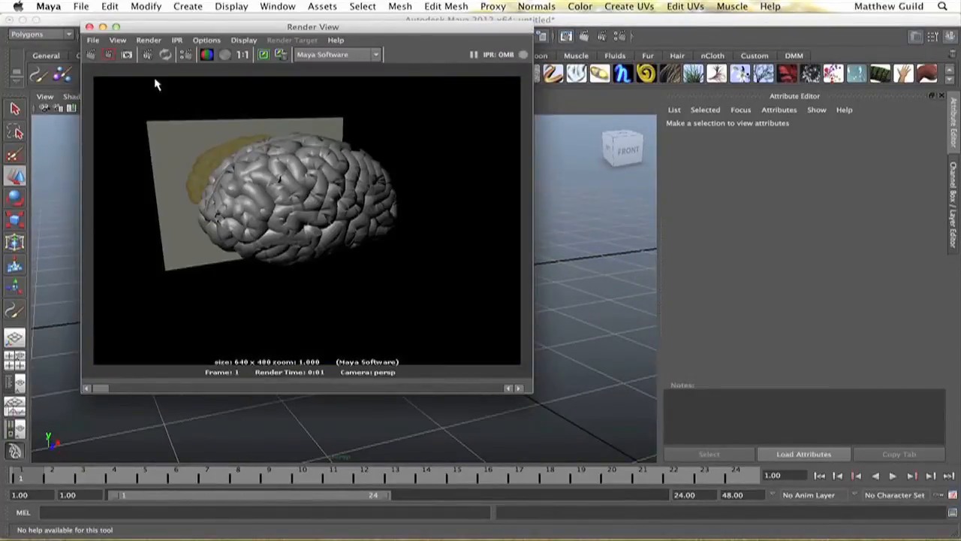